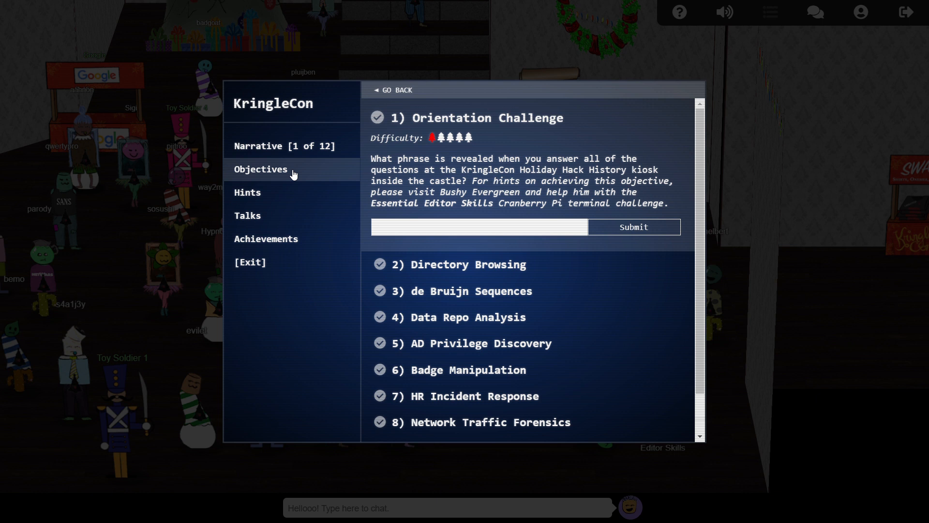
{"action": "mouse_move", "coordinate": [281, 248]}
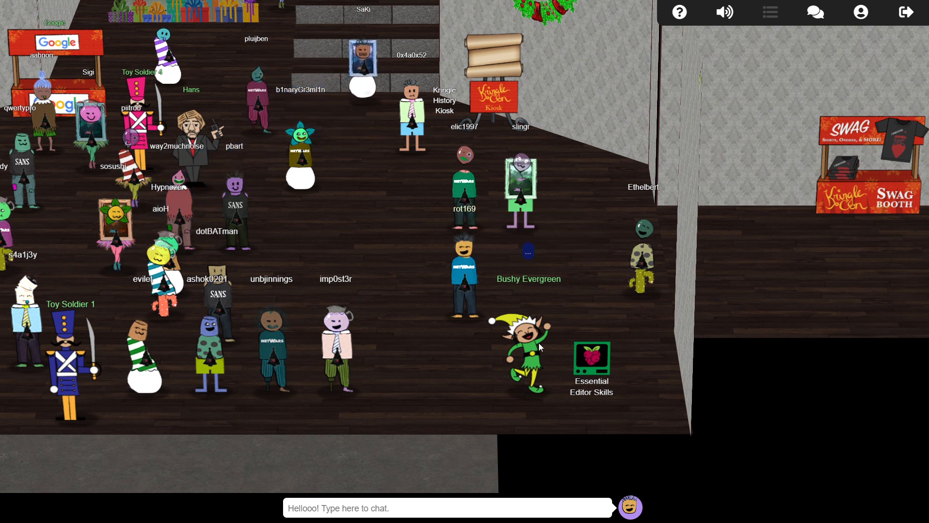
{"action": "mouse_move", "coordinate": [593, 362]}
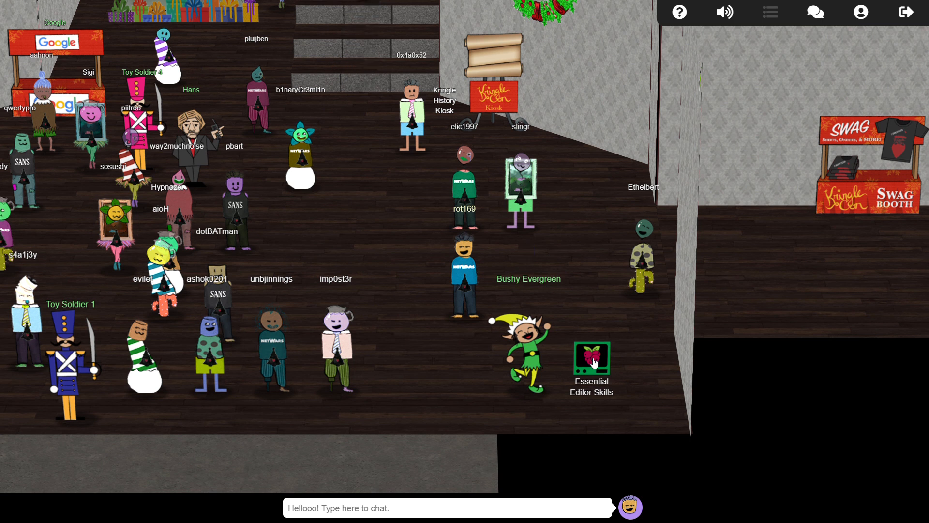
Step: Open the Essential Editor Skills terminal and quit vi with :q
{"action": "left_click", "coordinate": [591, 358]}
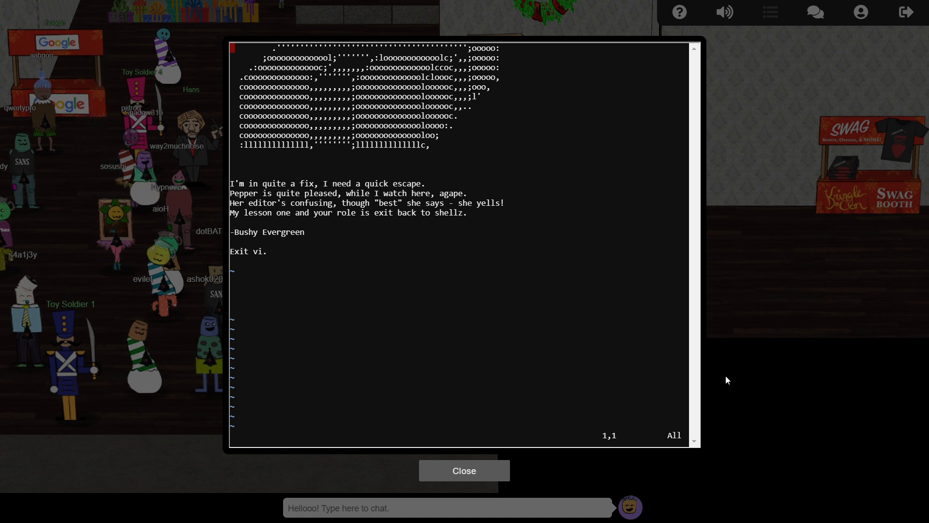
{"action": "type", "text": ":q"}
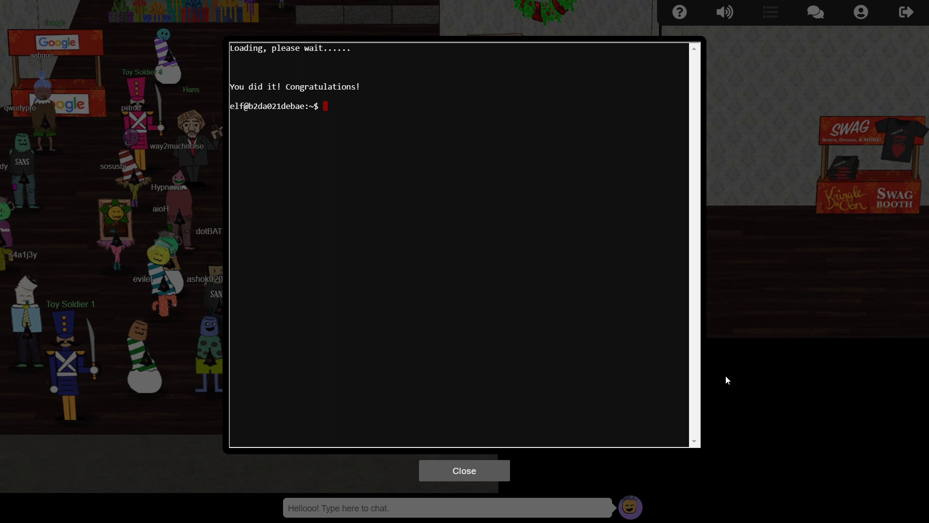
Step: List hidden home files with ls -la, then print .message and .bashrc
{"action": "type", "text": "ls"}
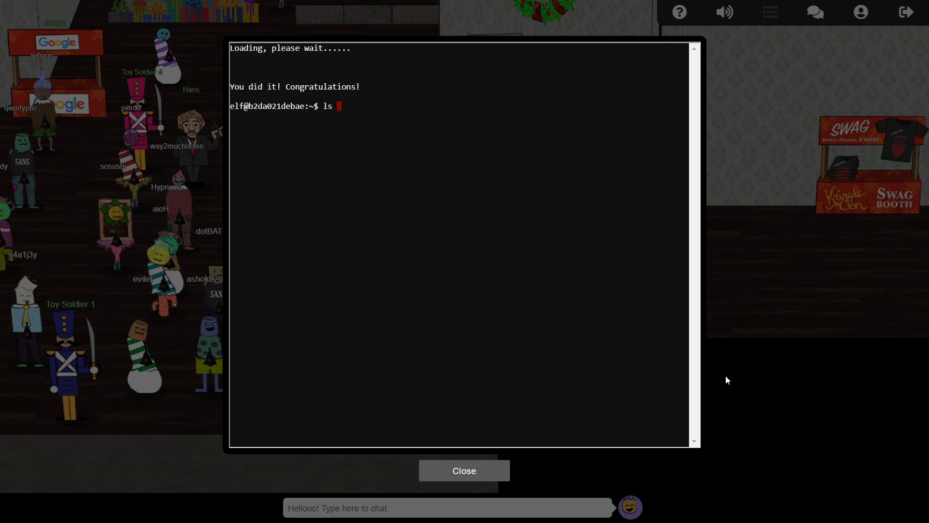
{"action": "type", "text": "-la"}
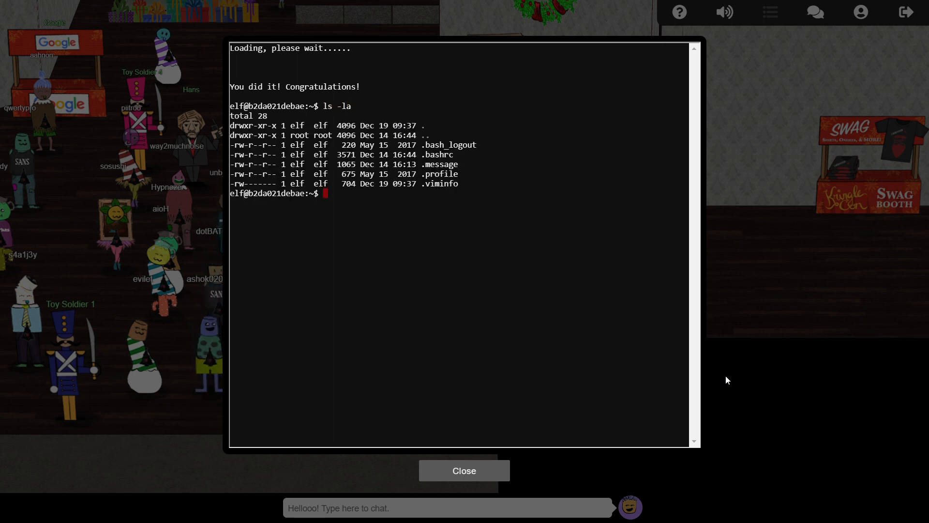
{"action": "type", "text": "cat .message"}
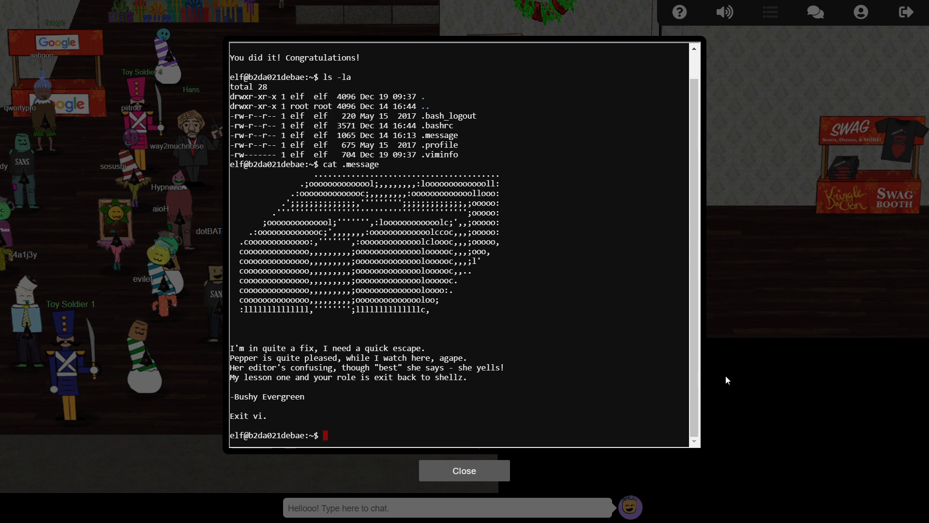
{"action": "type", "text": "cat"}
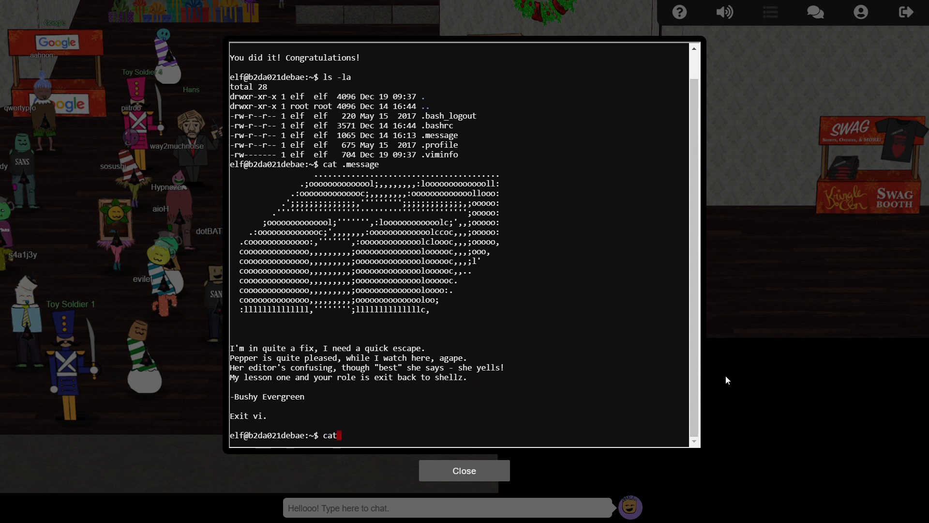
{"action": "type", "text": ".bashrc"}
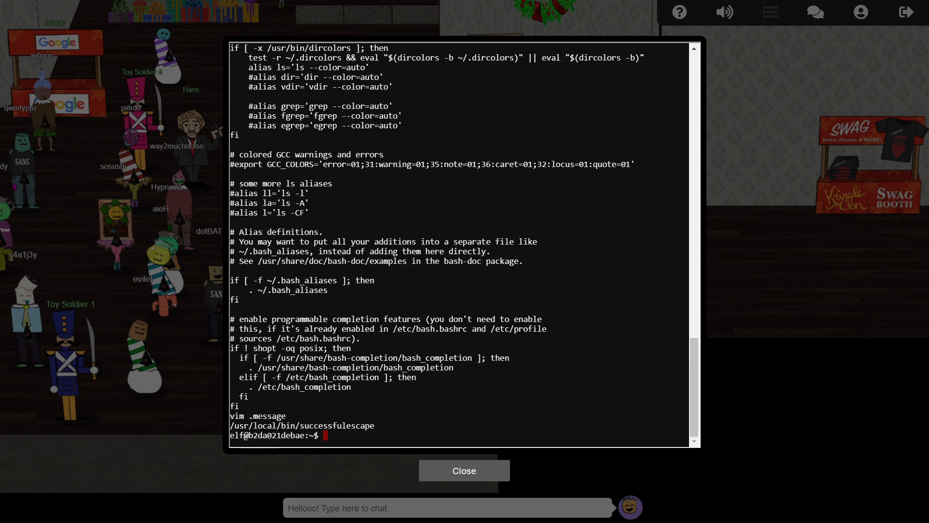
Step: Print the first lines of /usr/local/bin/successfulescape with head
{"action": "double_click", "coordinate": [258, 416]}
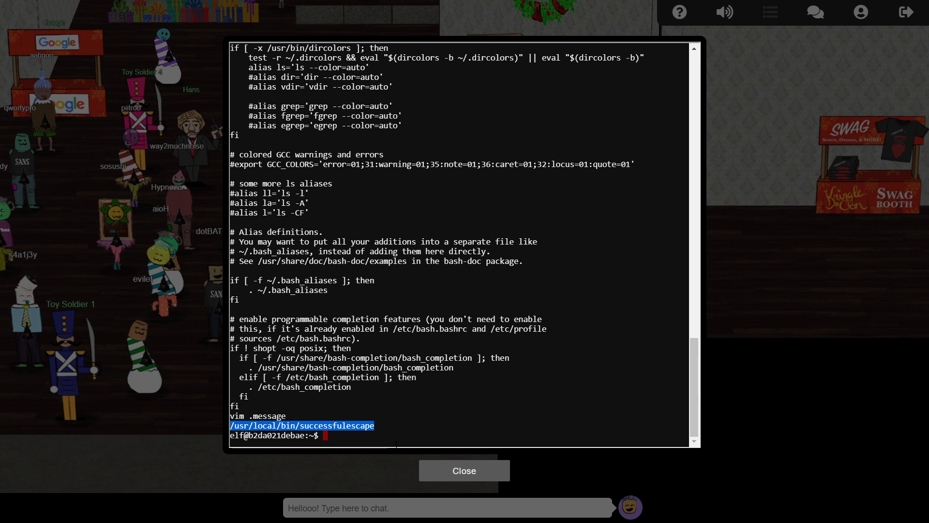
{"action": "type", "text": "head /u"}
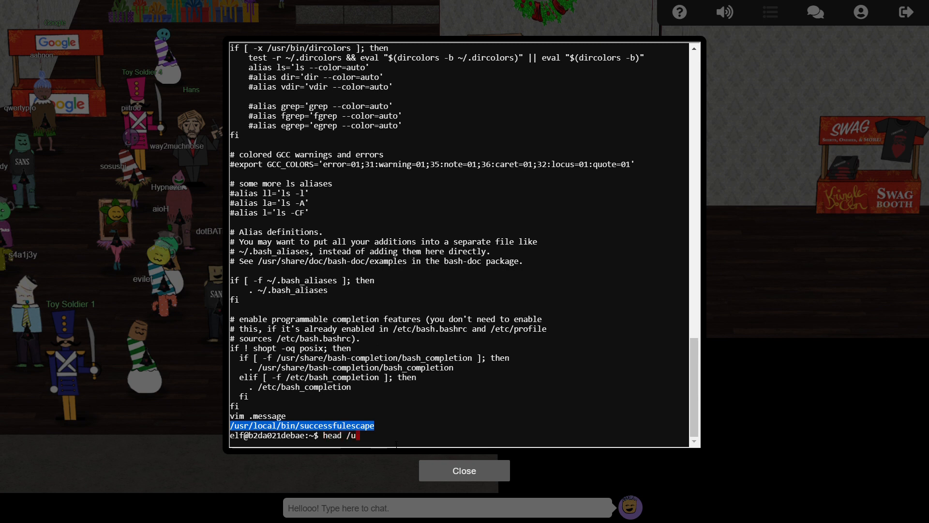
{"action": "type", "text": "sr/local/bin/successfulescape"}
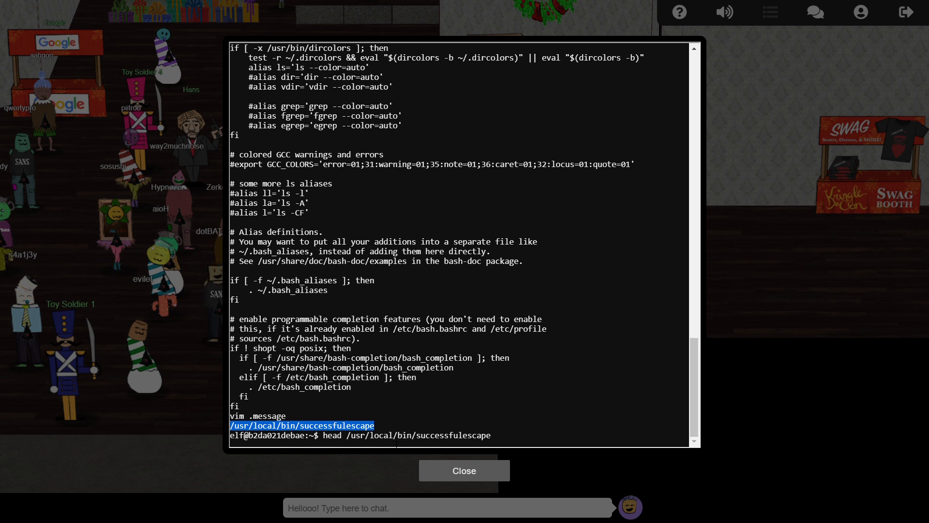
{"action": "key", "text": "Enter"}
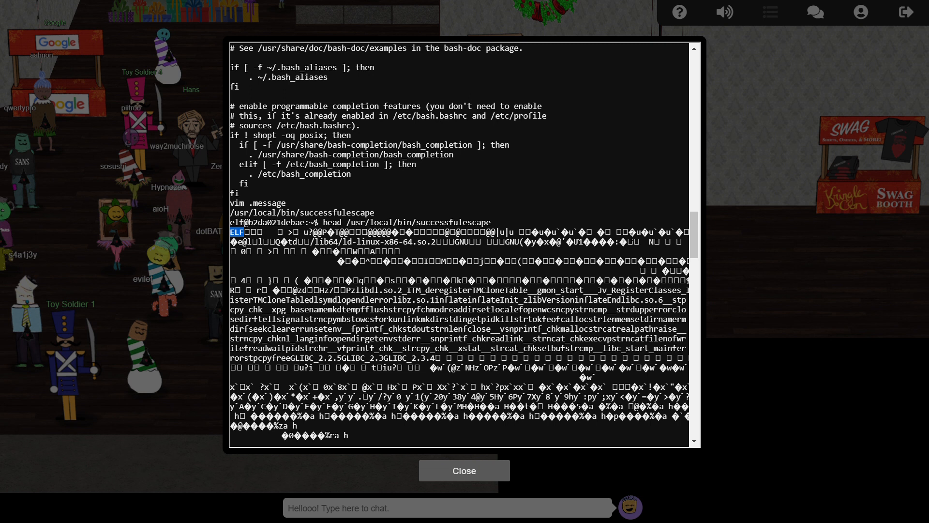
{"action": "mouse_move", "coordinate": [472, 474]}
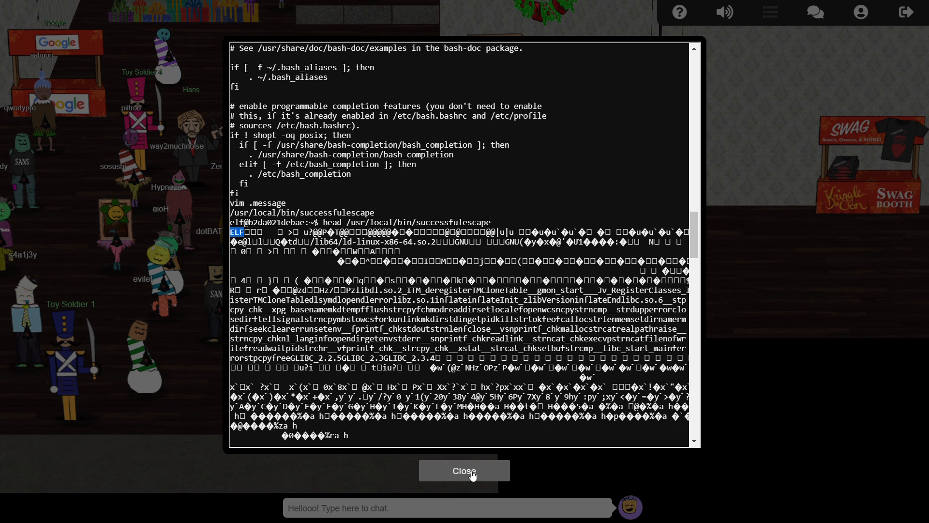
Step: Close the terminal and work through the History Kiosk quiz to reveal 'Happy Trails'
{"action": "left_click", "coordinate": [464, 484]}
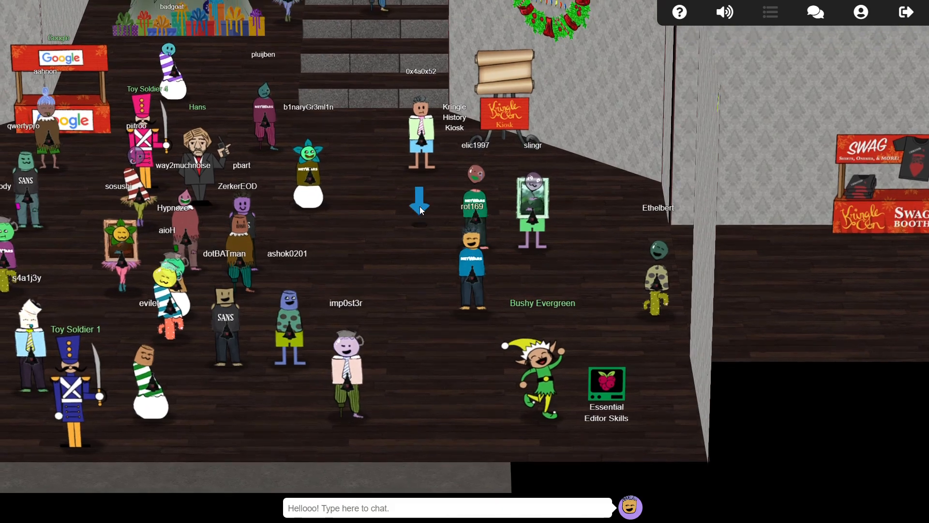
{"action": "left_click", "coordinate": [505, 114]}
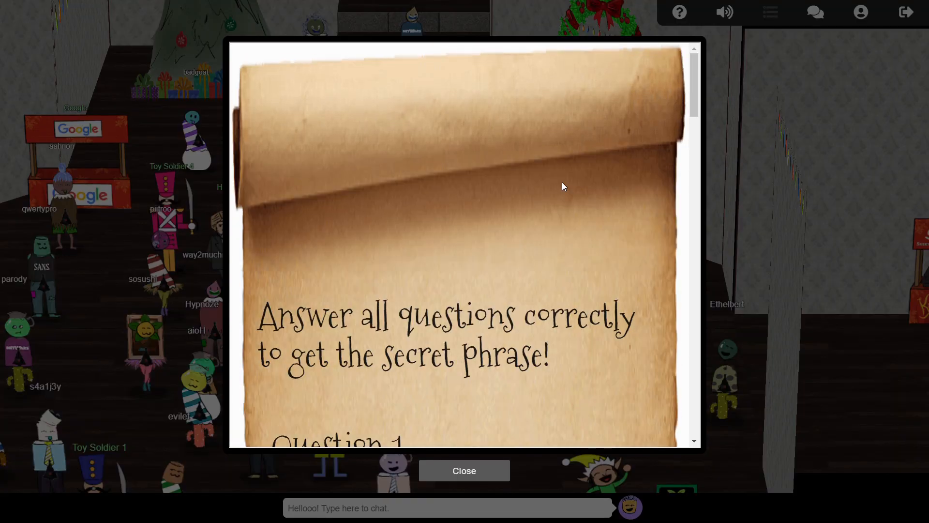
{"action": "scroll", "scroll_direction": "down", "scroll_amount": 3}
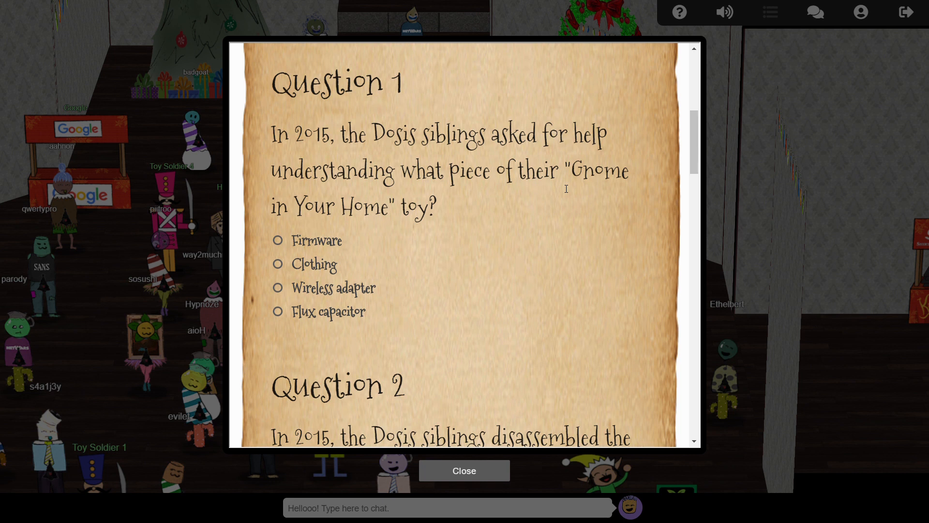
{"action": "scroll", "scroll_direction": "down", "scroll_amount": 3}
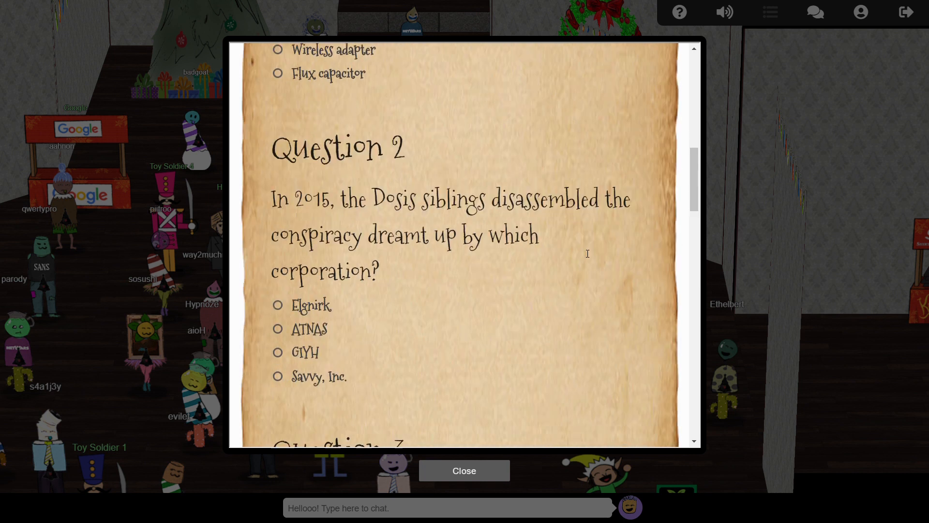
{"action": "scroll", "scroll_direction": "down", "scroll_amount": 3}
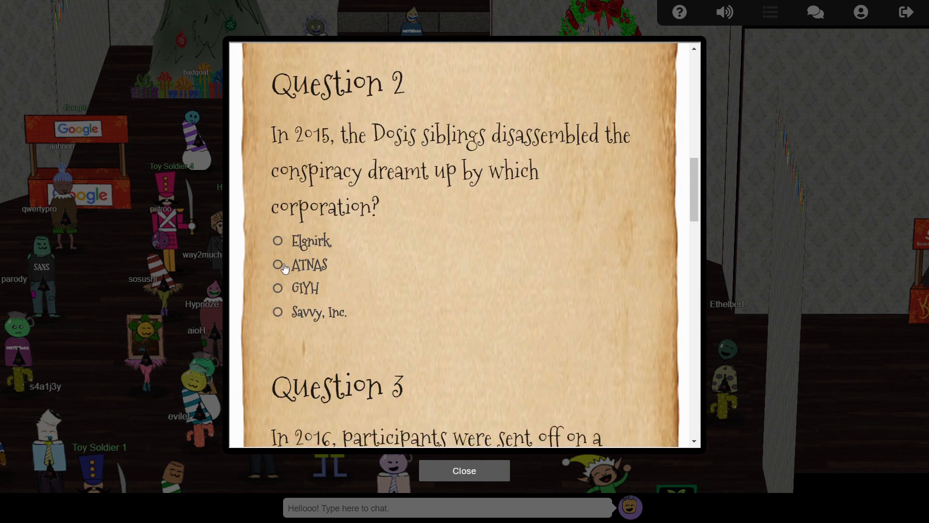
{"action": "scroll", "scroll_direction": "down", "scroll_amount": 3}
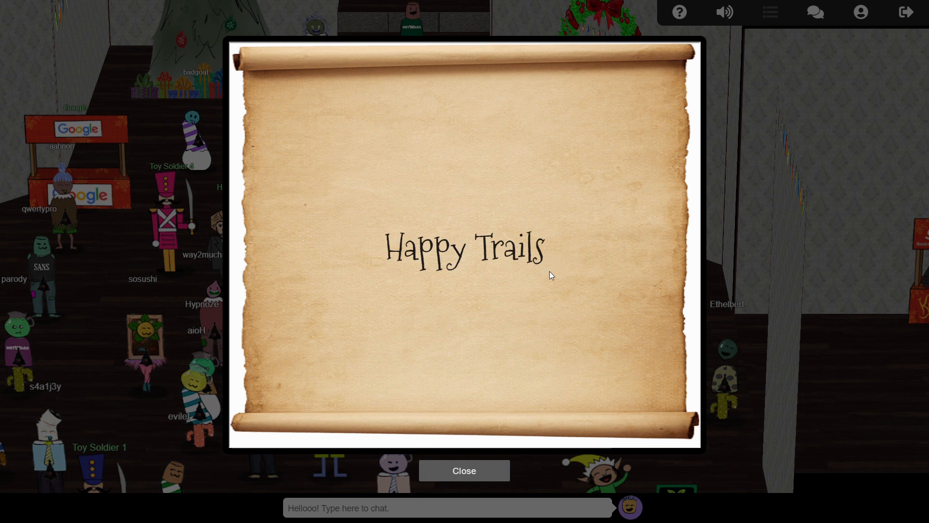
Step: Submit 'Happy Trails' as the Orientation Challenge answer
{"action": "left_click", "coordinate": [464, 471]}
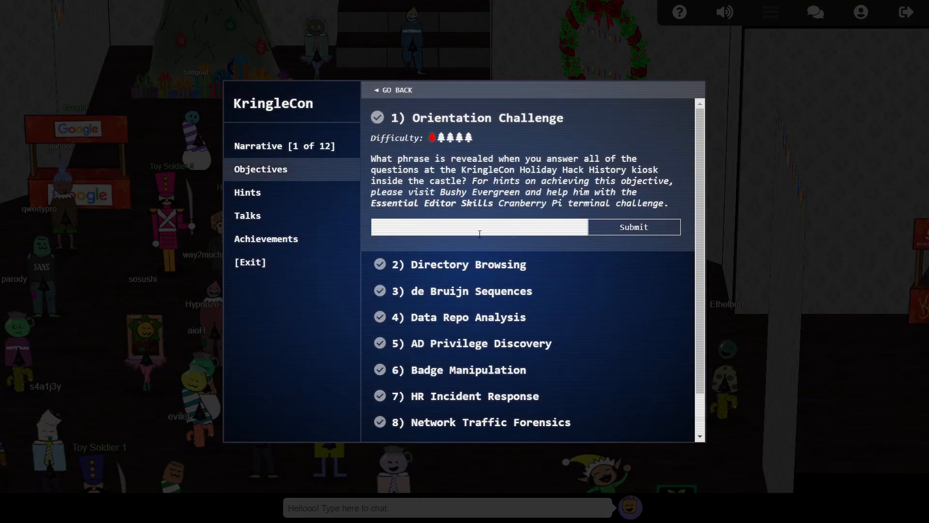
{"action": "type", "text": "Happy Trails"}
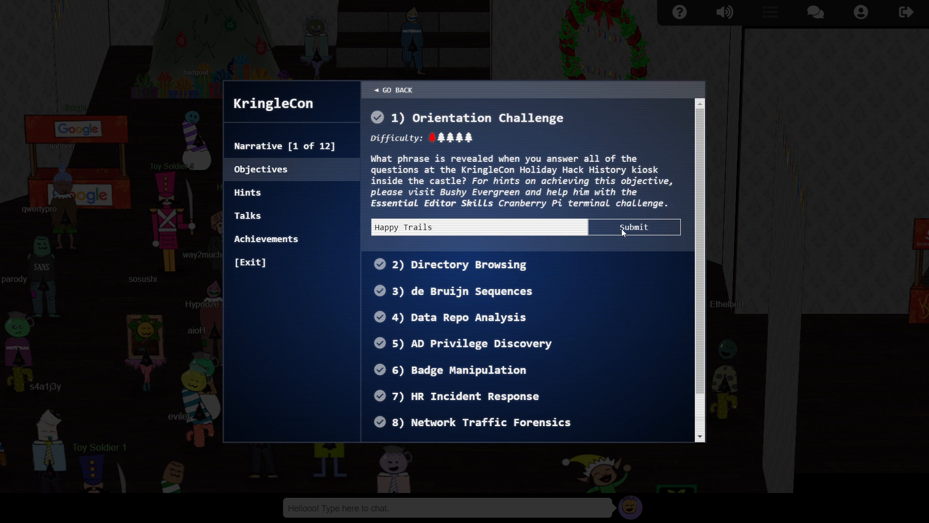
{"action": "left_click", "coordinate": [634, 227]}
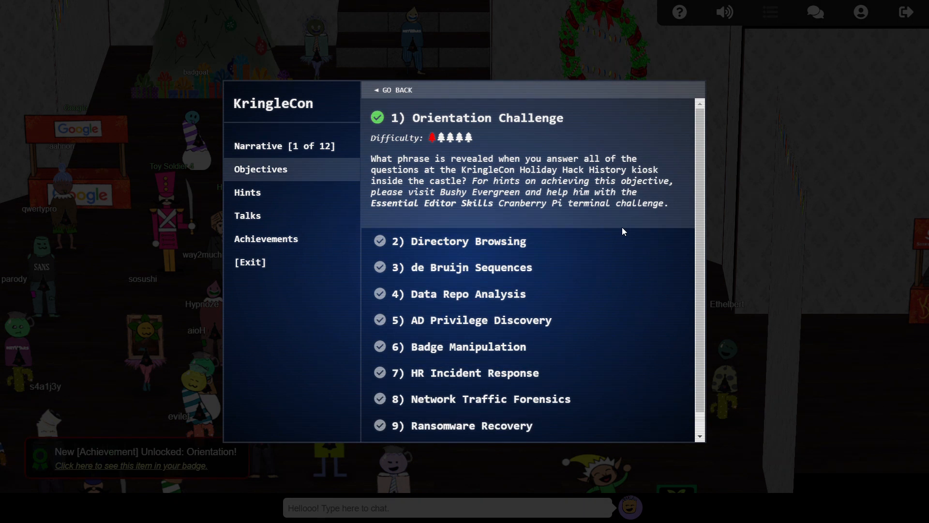